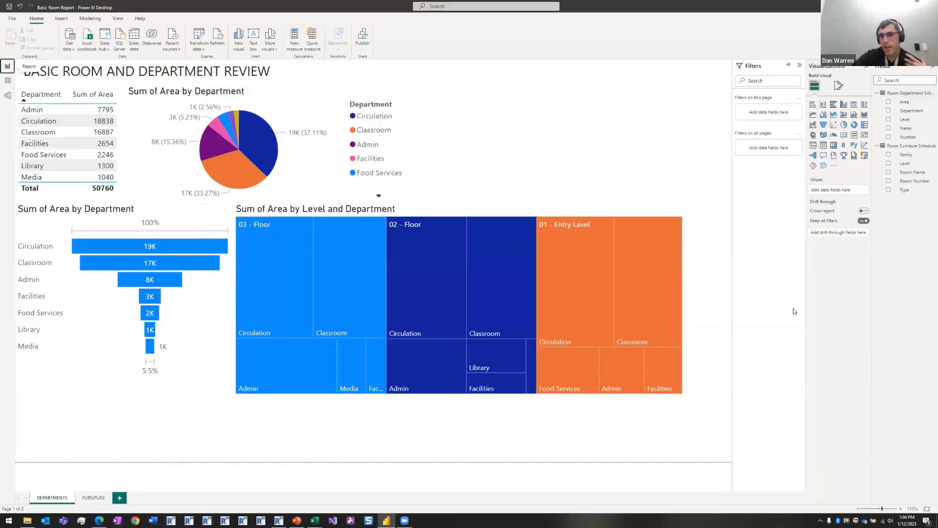
{"action": "mouse_move", "coordinate": [481, 306]}
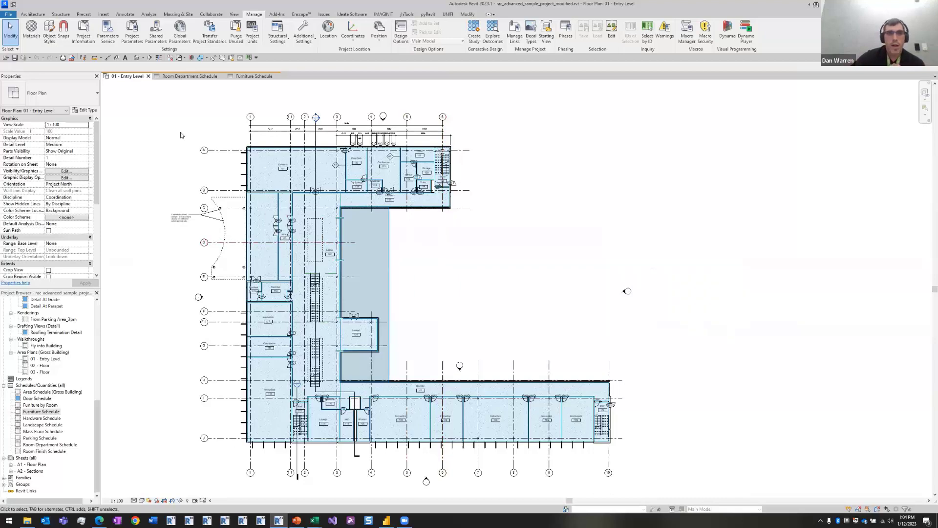
- Open the Room Department Schedule view and show its properties
{"action": "left_click", "coordinate": [189, 76]}
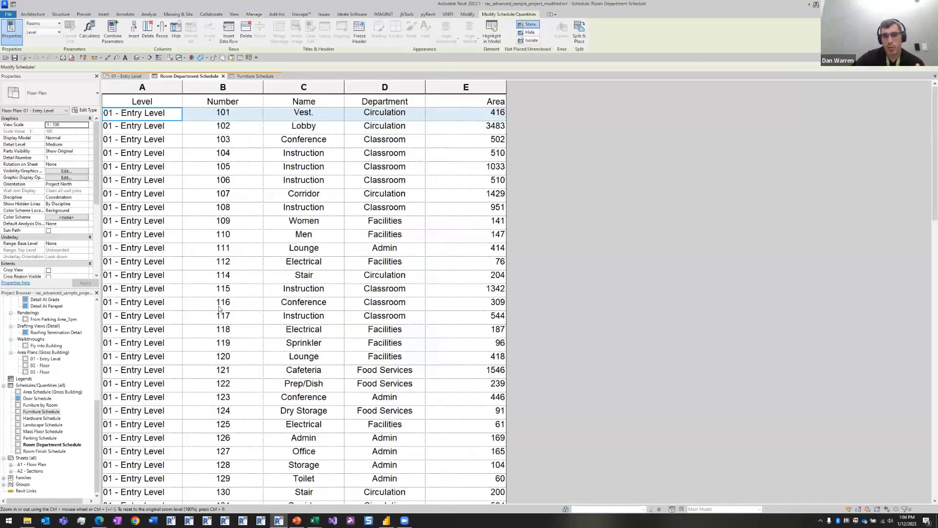
{"action": "left_click", "coordinate": [223, 112]}
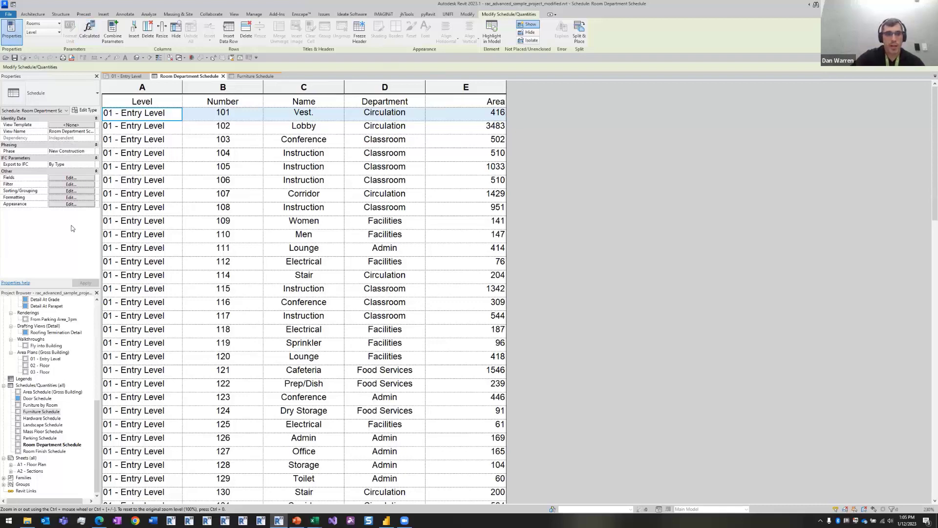
{"action": "left_click", "coordinate": [70, 177]}
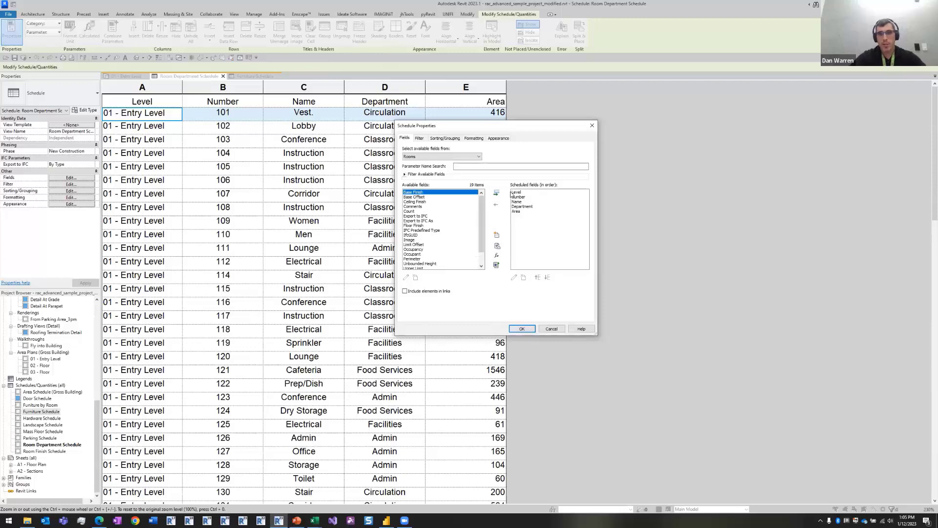
{"action": "left_click", "coordinate": [497, 138]}
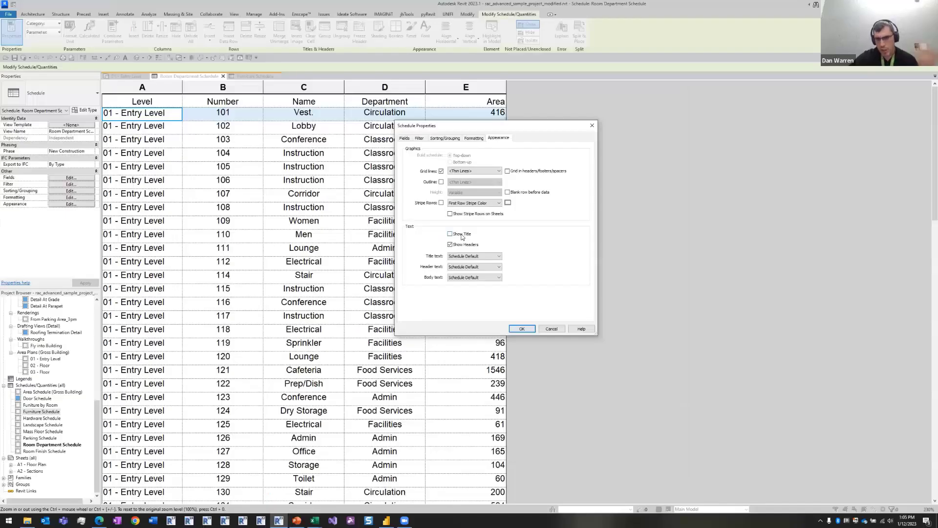
{"action": "left_click", "coordinate": [521, 328]}
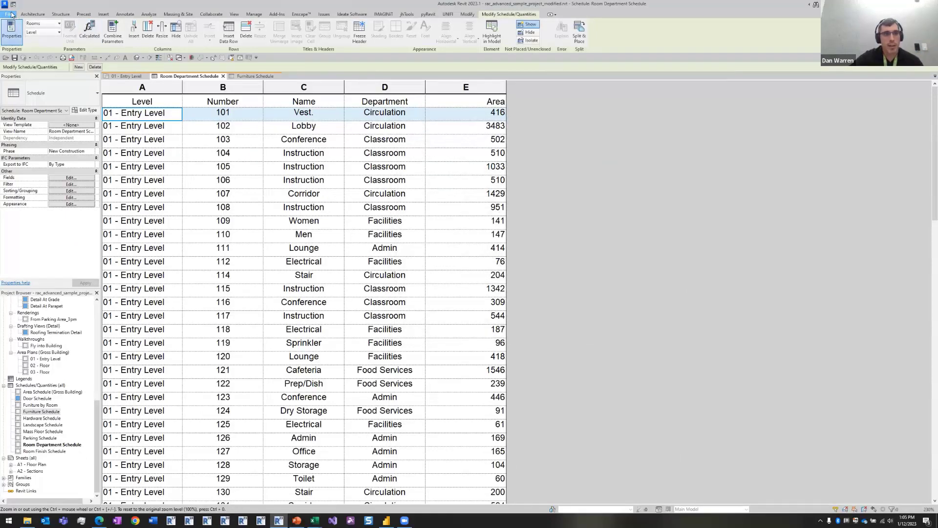
- Bring up the File export choices for the Room Department Schedule
{"action": "left_click", "coordinate": [9, 14]}
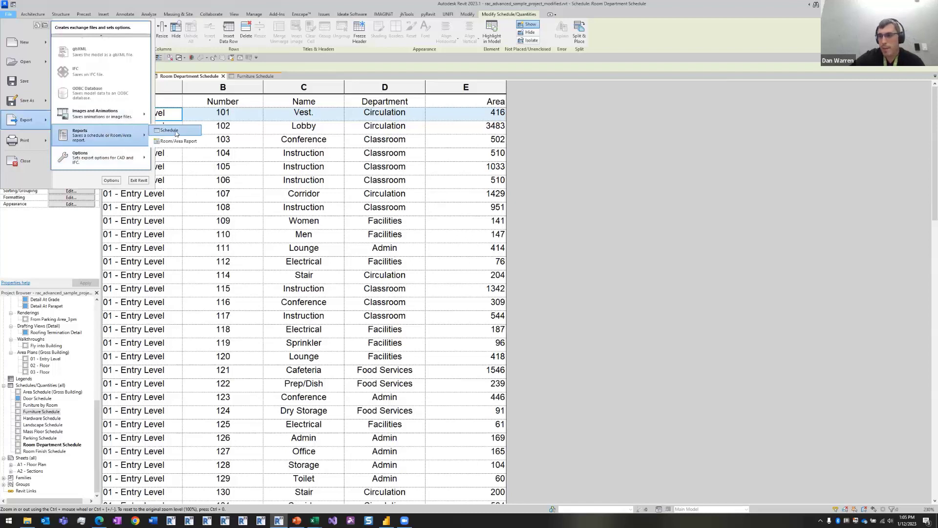
{"action": "mouse_move", "coordinate": [175, 130]}
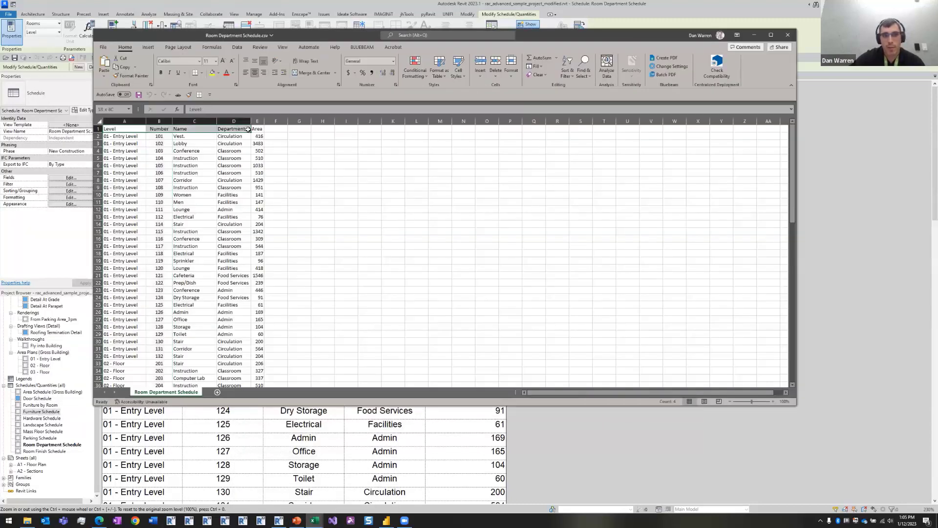
- Close the exported schedule file in Excel and return to Power BI
{"action": "left_click", "coordinate": [393, 304]}
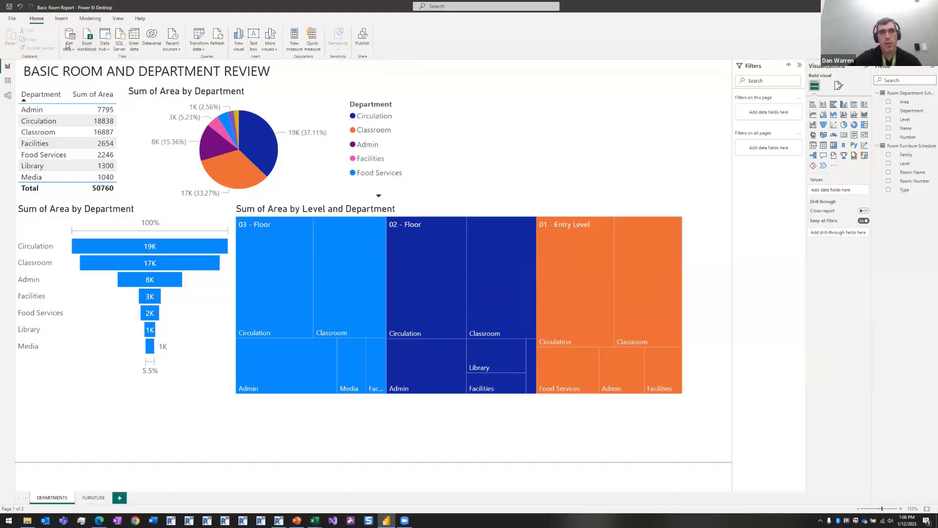
- Import the exported Room Department Schedule CSV and show its 92 rows in Data view
{"action": "left_click", "coordinate": [68, 41]}
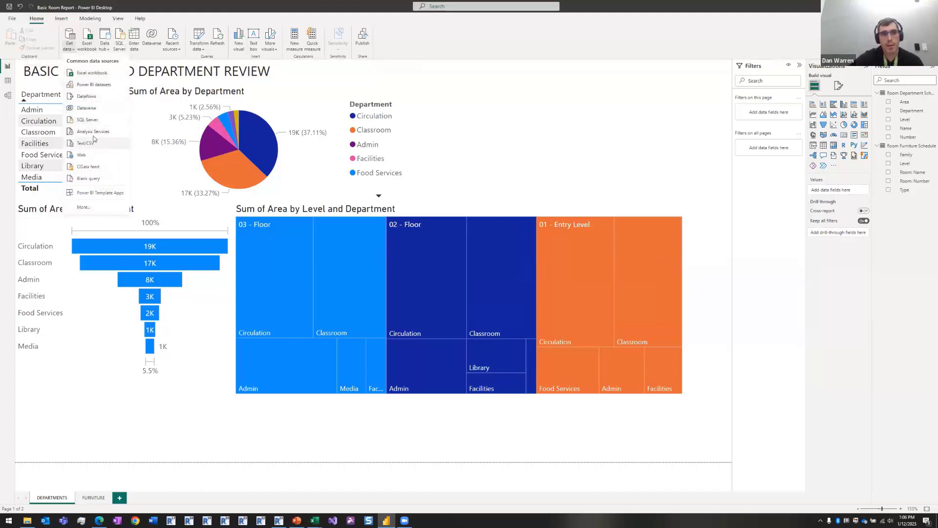
{"action": "left_click", "coordinate": [86, 142]}
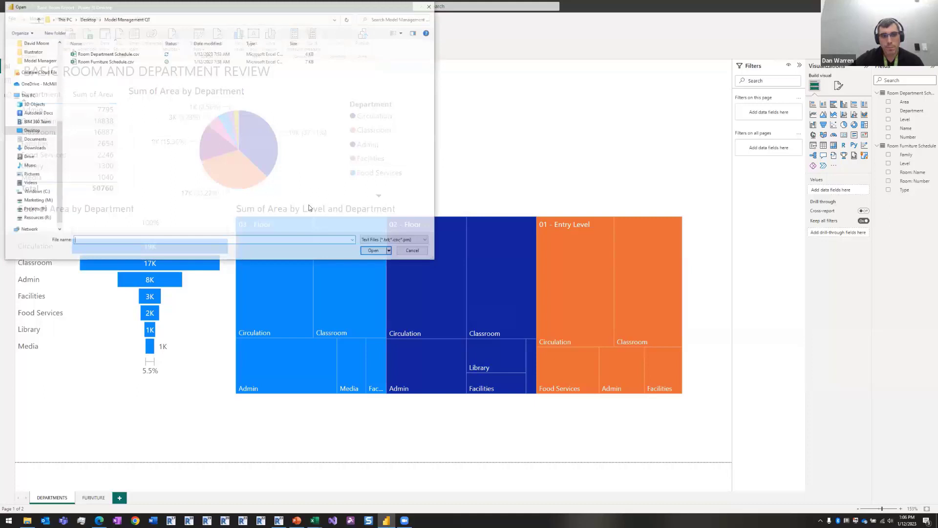
{"action": "left_click", "coordinate": [107, 53]}
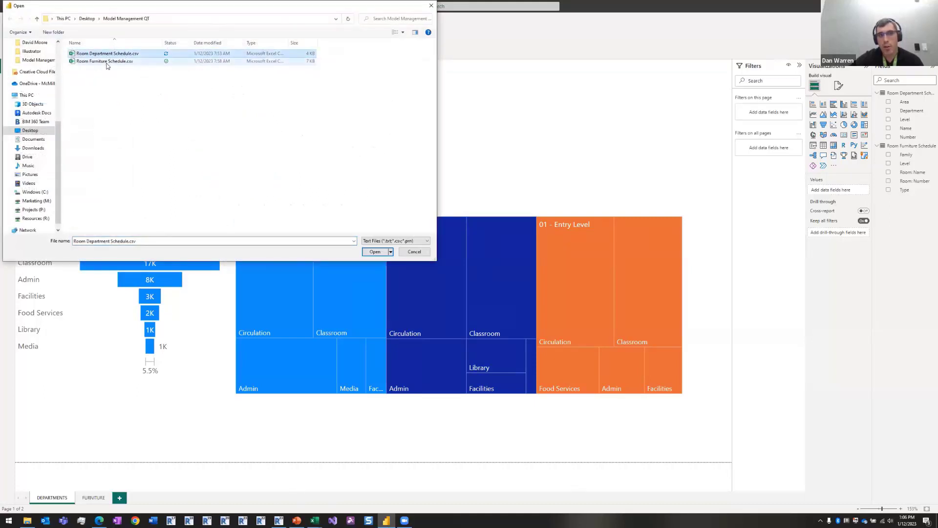
{"action": "mouse_move", "coordinate": [104, 61]}
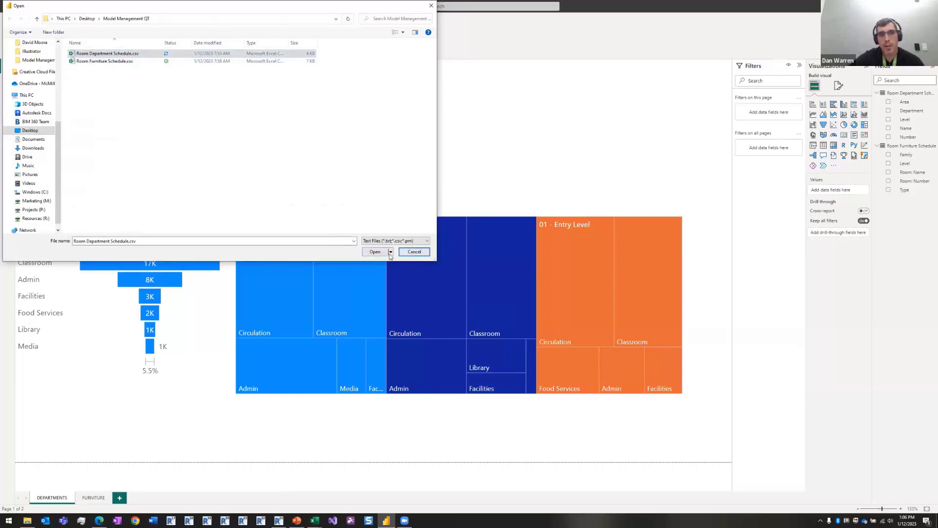
{"action": "left_click", "coordinate": [374, 251]}
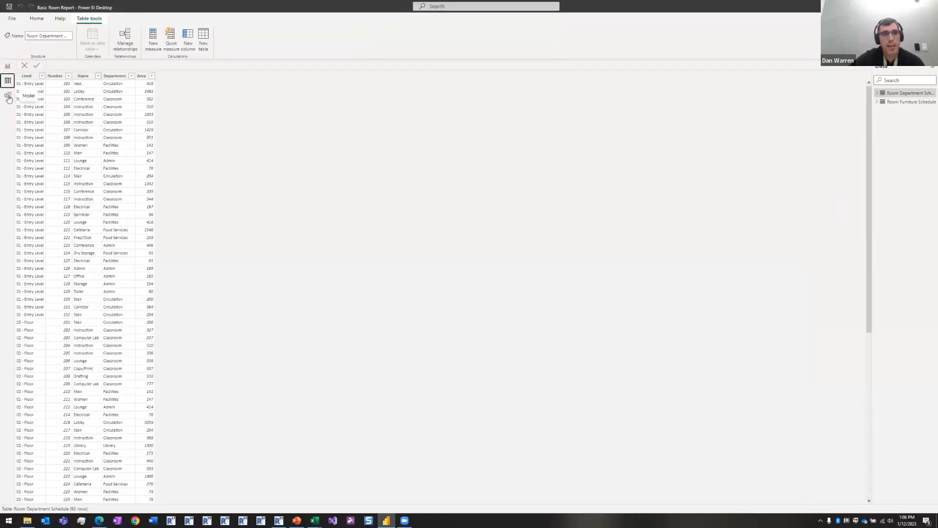
- Show the model relating Room Department Schedule to Room Furniture Schedule via room number
{"action": "left_click", "coordinate": [8, 95]}
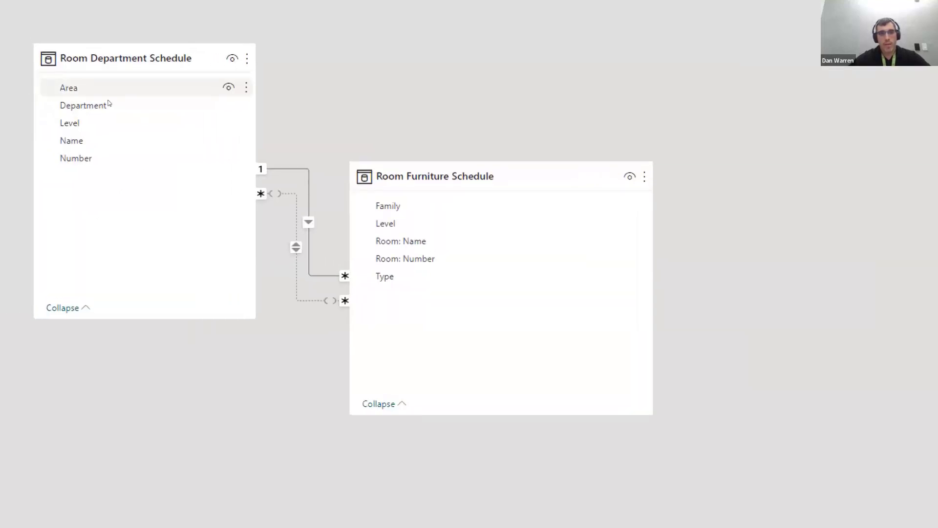
{"action": "mouse_move", "coordinate": [125, 57]}
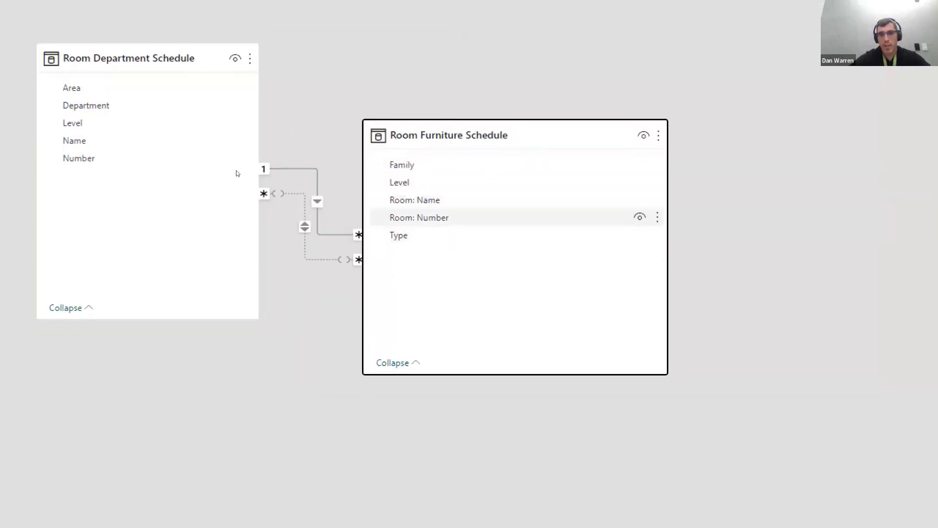
{"action": "mouse_move", "coordinate": [74, 140]}
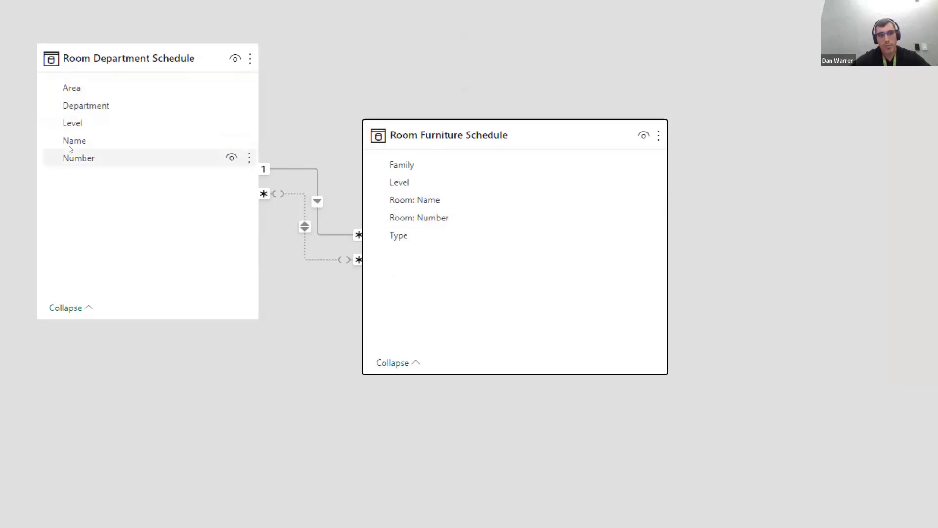
{"action": "left_click", "coordinate": [78, 158]}
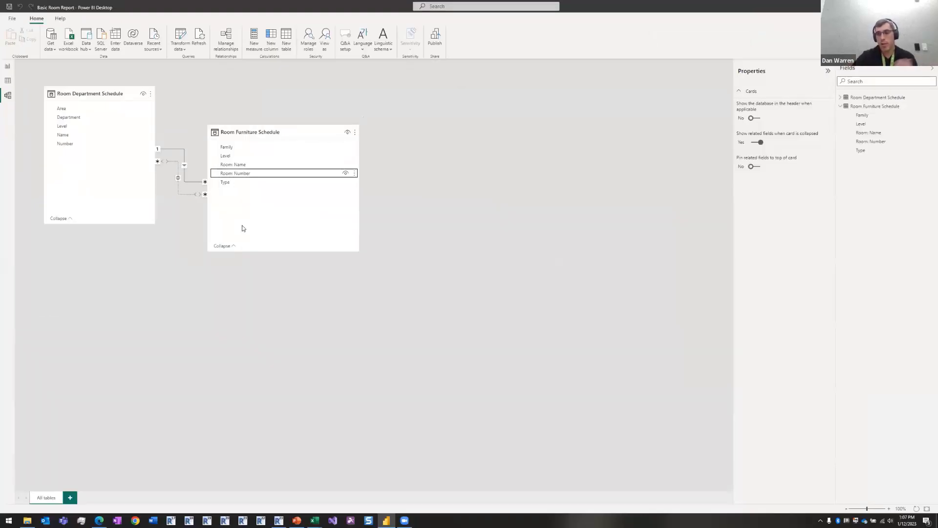
- Add a treemap of Count of Area by Department to the report page
{"action": "left_click", "coordinate": [8, 65]}
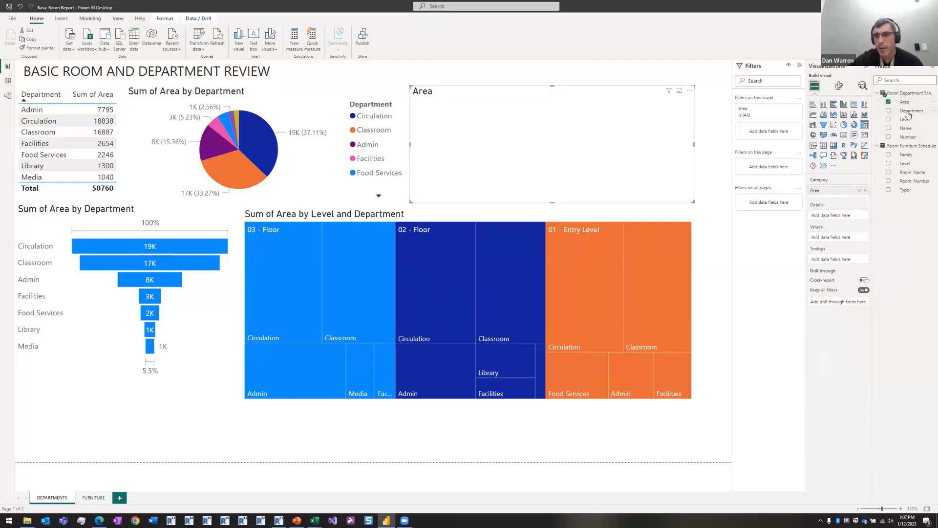
{"action": "left_click", "coordinate": [888, 110]}
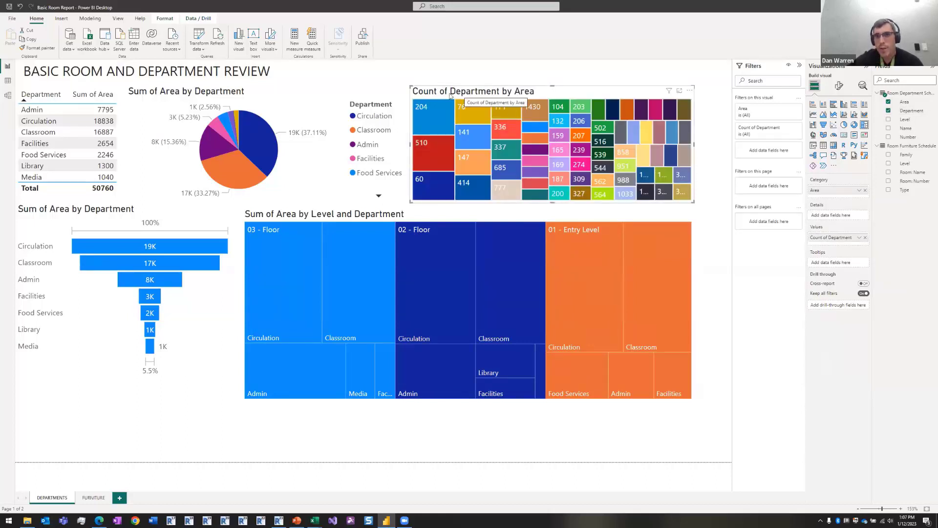
{"action": "mouse_move", "coordinate": [423, 132]}
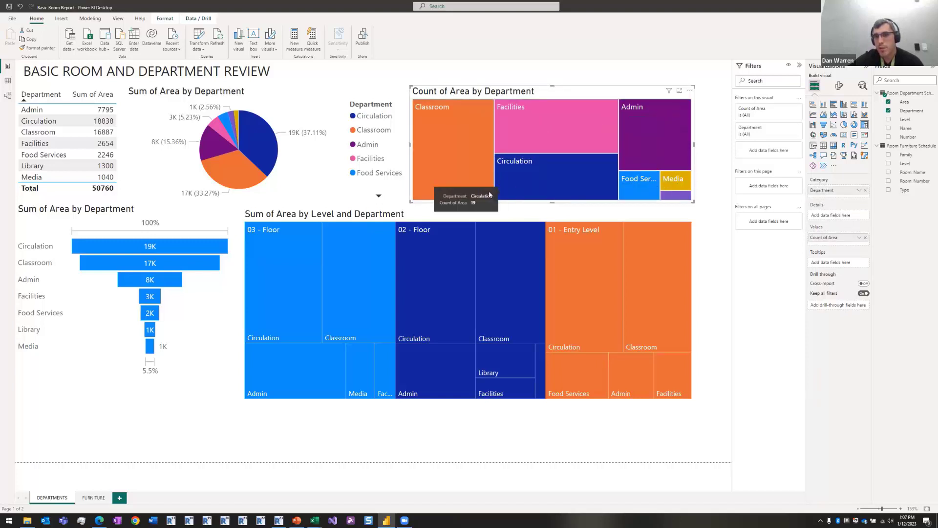
{"action": "mouse_move", "coordinate": [499, 185]}
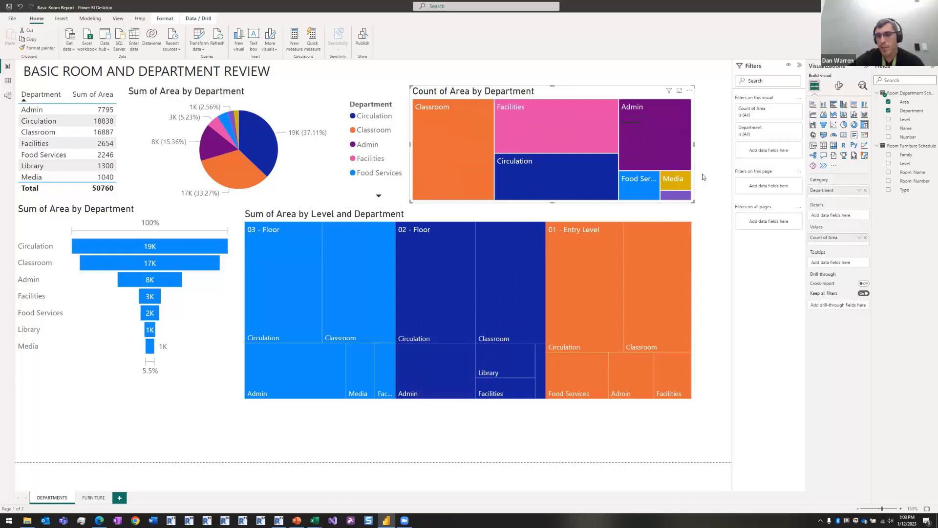
{"action": "mouse_move", "coordinate": [221, 218]}
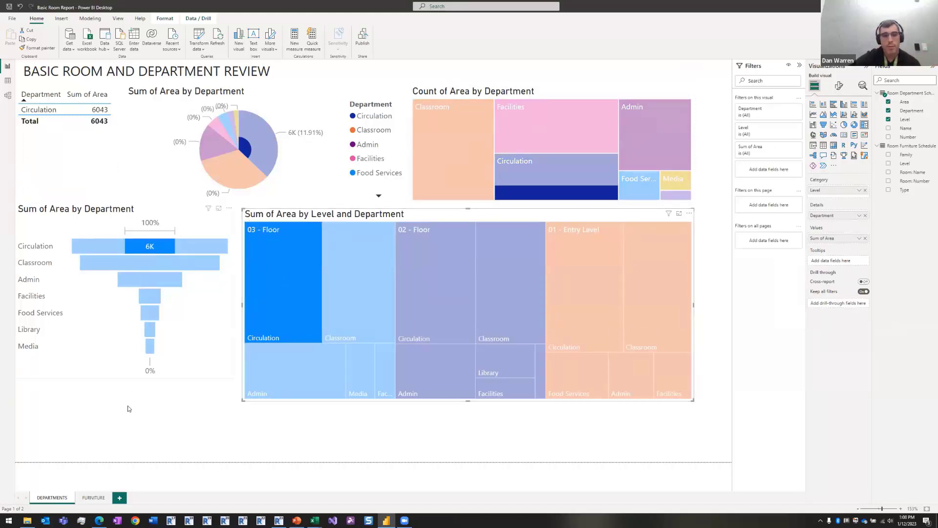
{"action": "left_click", "coordinate": [93, 498]}
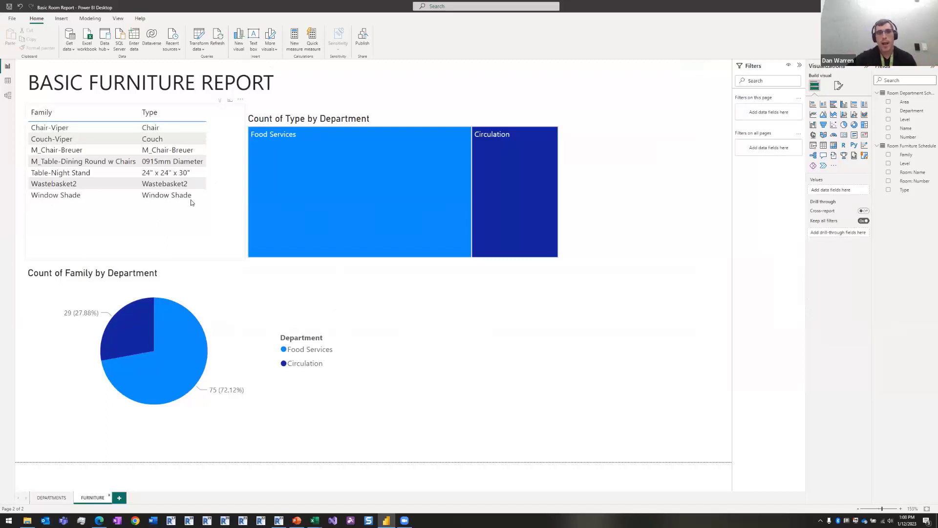
{"action": "mouse_move", "coordinate": [351, 214]}
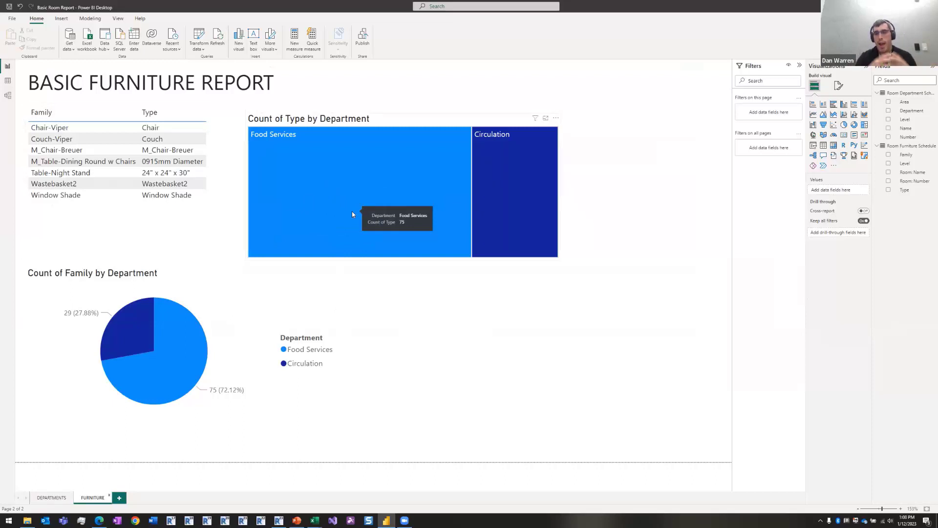